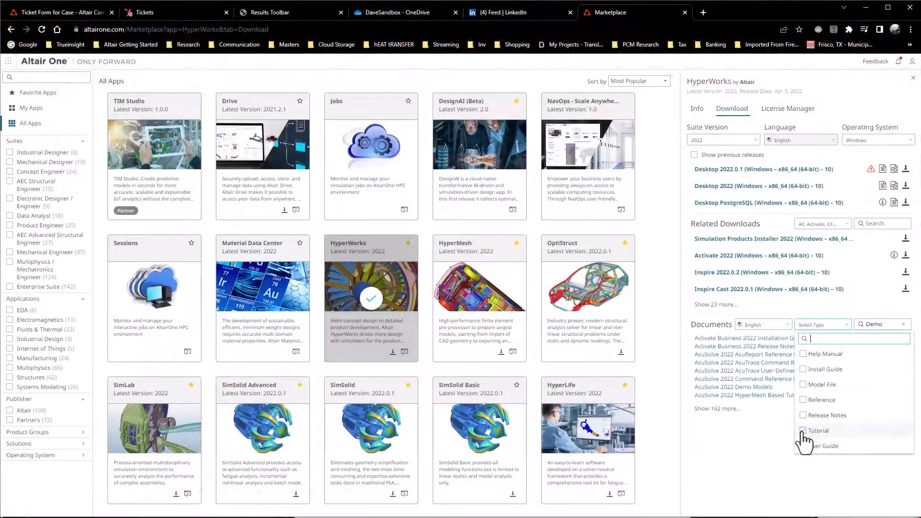
Step: Tick Tutorial in the Documents type filter so only tutorials are listed
{"action": "left_click", "coordinate": [803, 429]}
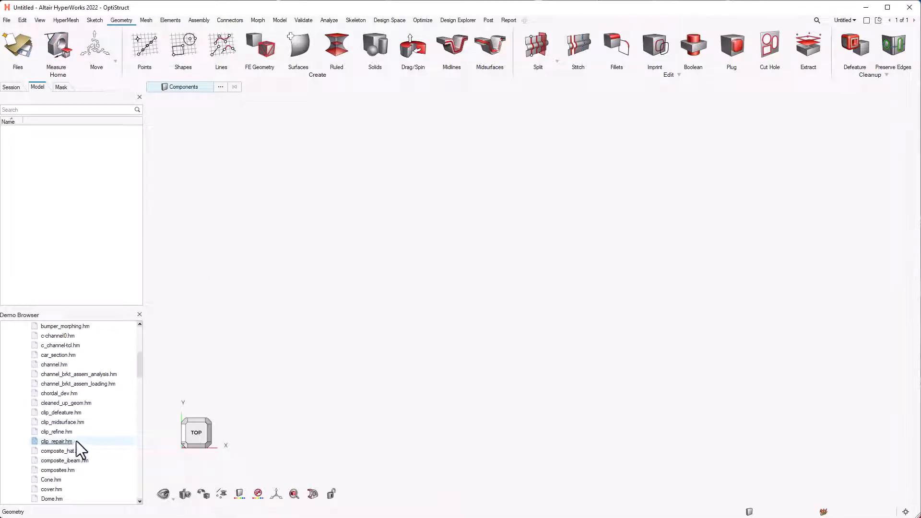
Step: Load clip_repair.hm from the Demo Browser and set the geometry colour mode to Topology
{"action": "double_click", "coordinate": [56, 441]}
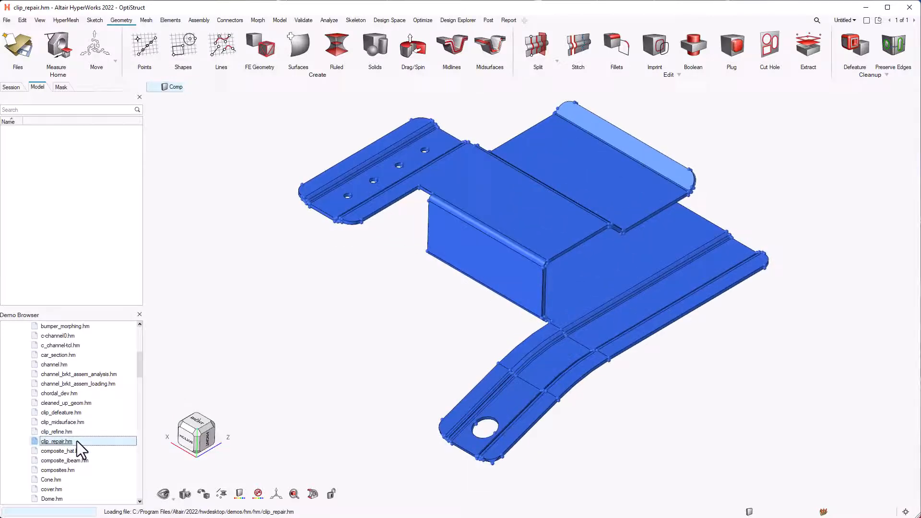
{"action": "double_click", "coordinate": [58, 441]}
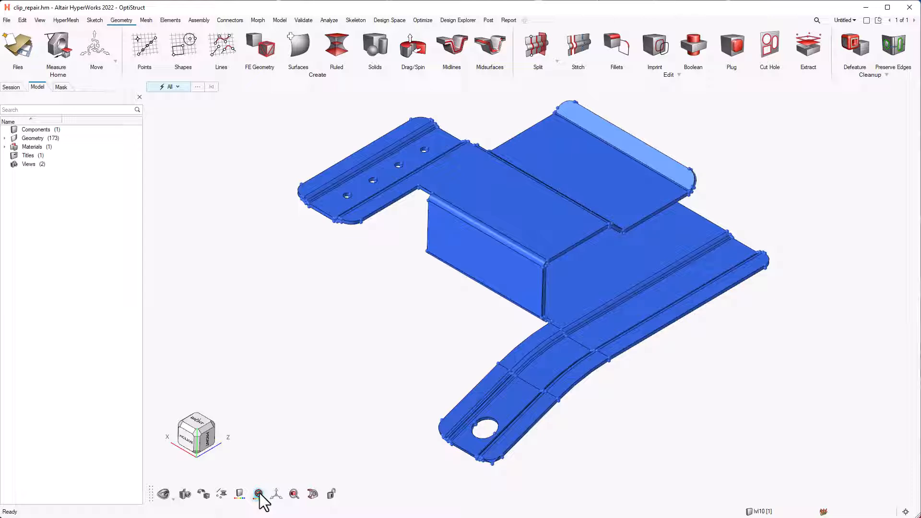
{"action": "left_click", "coordinate": [258, 493]}
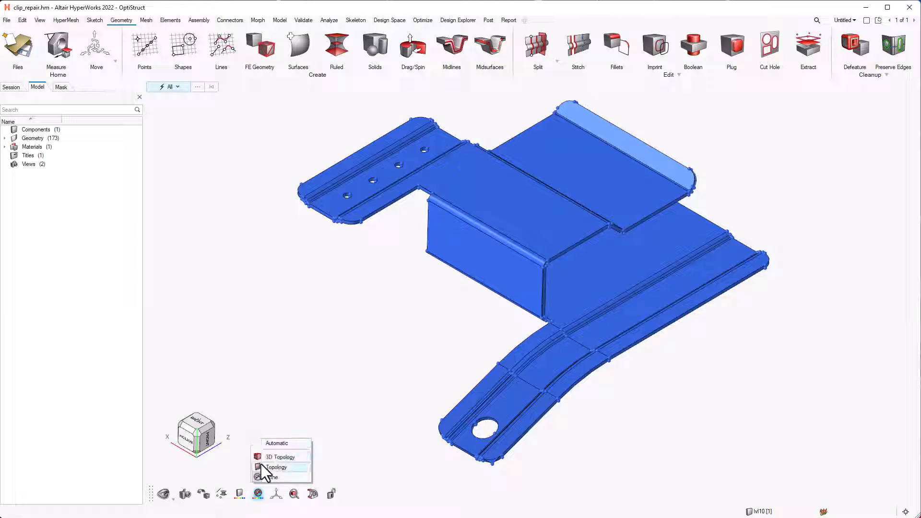
{"action": "left_click", "coordinate": [277, 467]}
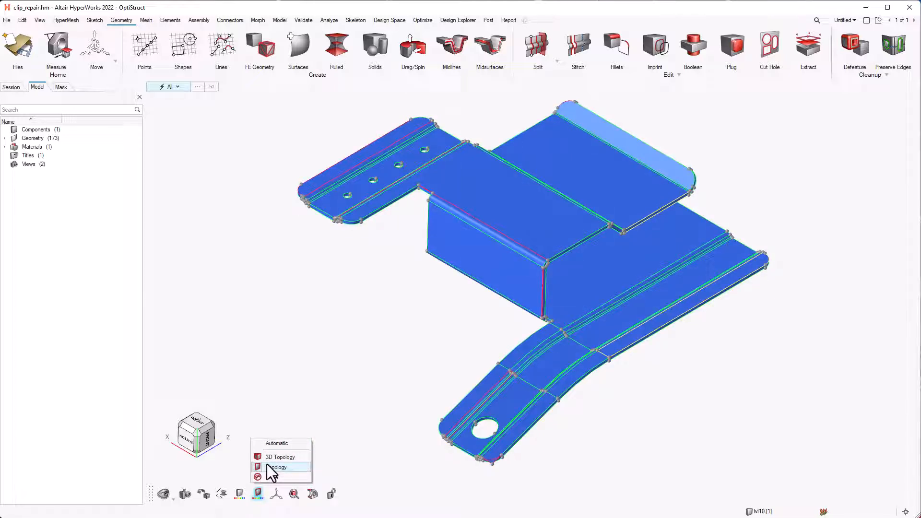
{"action": "left_click", "coordinate": [277, 467]}
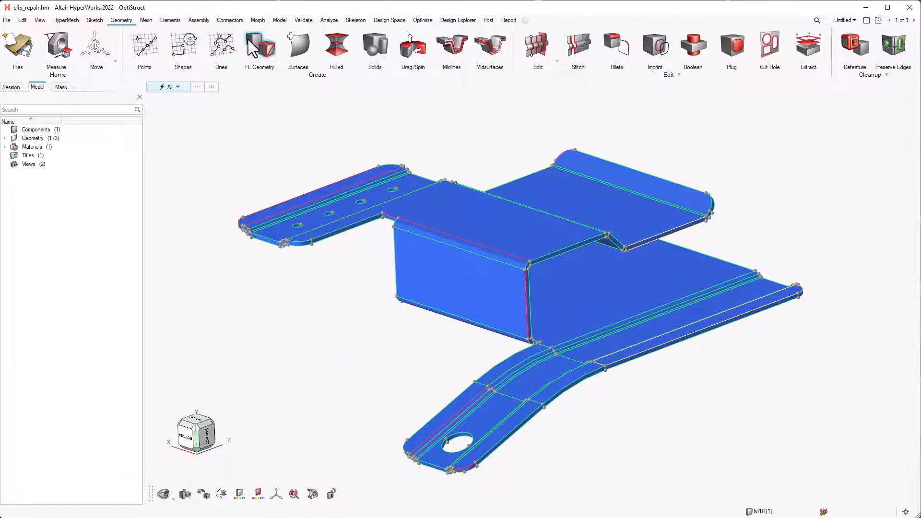
{"action": "mouse_move", "coordinate": [577, 44]}
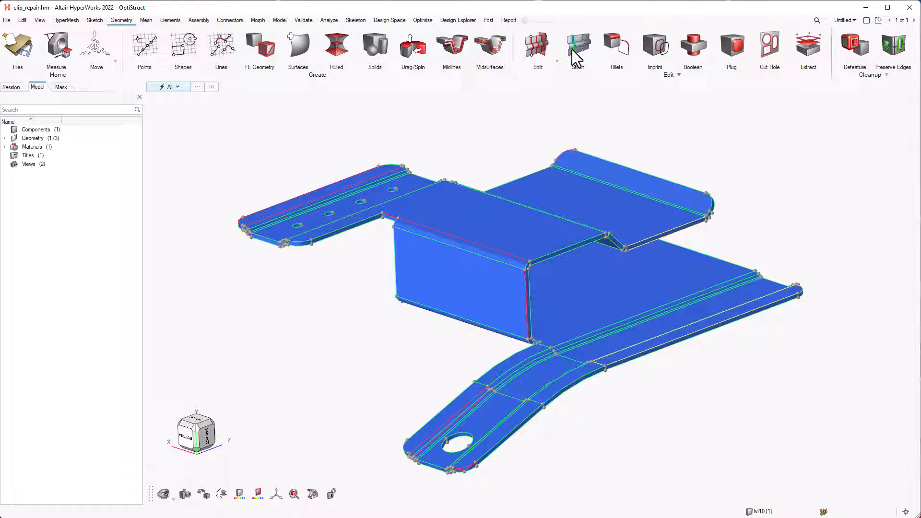
Step: Stitch the free edge at the wall corner with the Stitch tool and adjust its options
{"action": "left_click", "coordinate": [578, 49]}
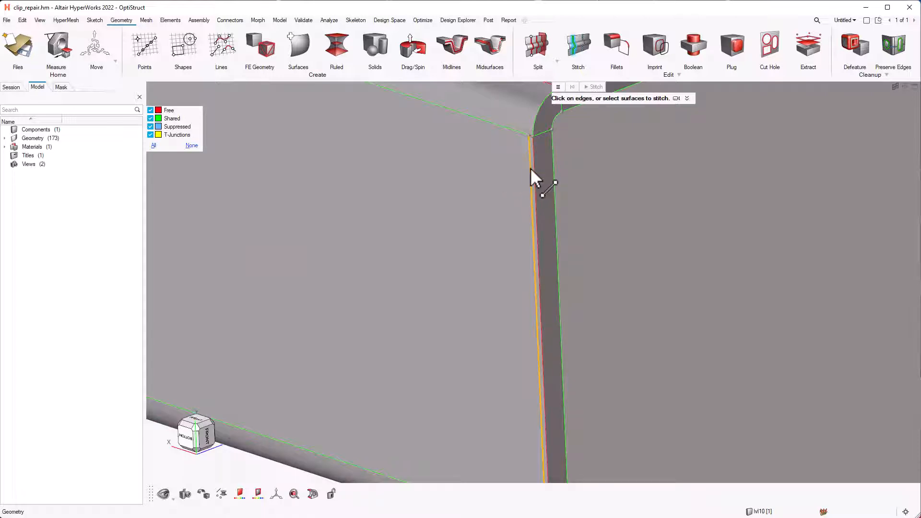
{"action": "left_click", "coordinate": [534, 265]}
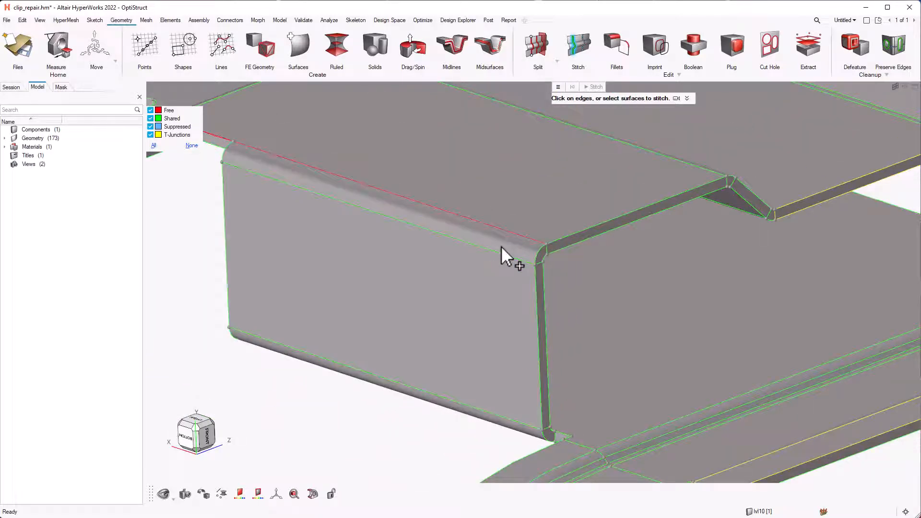
{"action": "left_click_drag", "start_coordinate": [505, 258], "coordinate": [429, 170]}
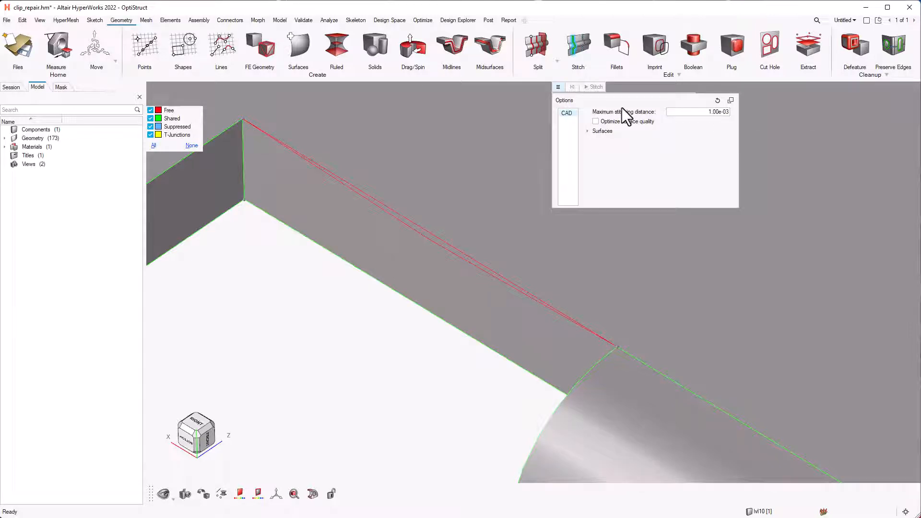
{"action": "left_click", "coordinate": [405, 208]}
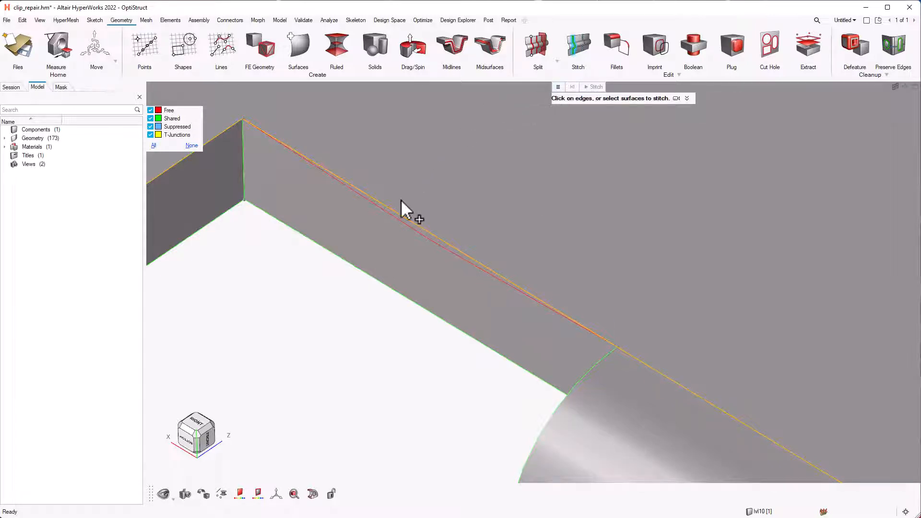
Step: Stitch the double free edge along the wall and the free edge at the flange's rounded end
{"action": "left_click", "coordinate": [405, 209]}
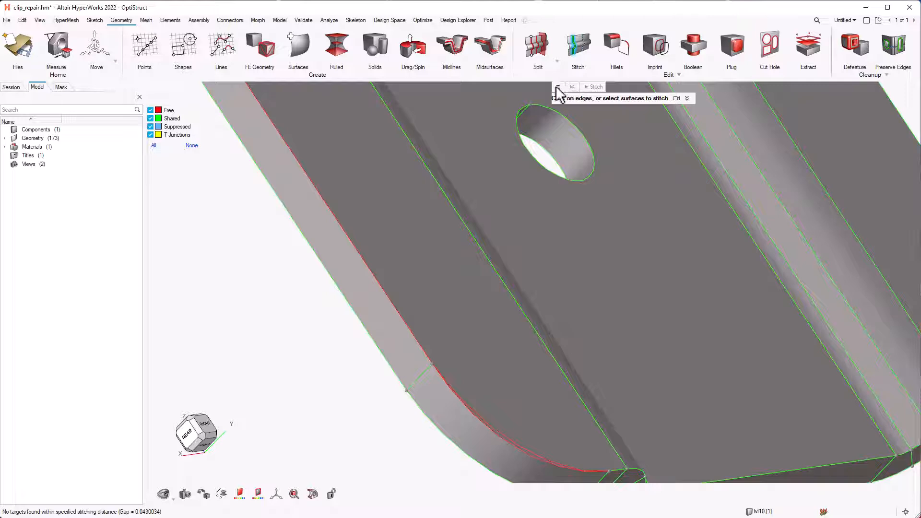
{"action": "left_click", "coordinate": [558, 88]}
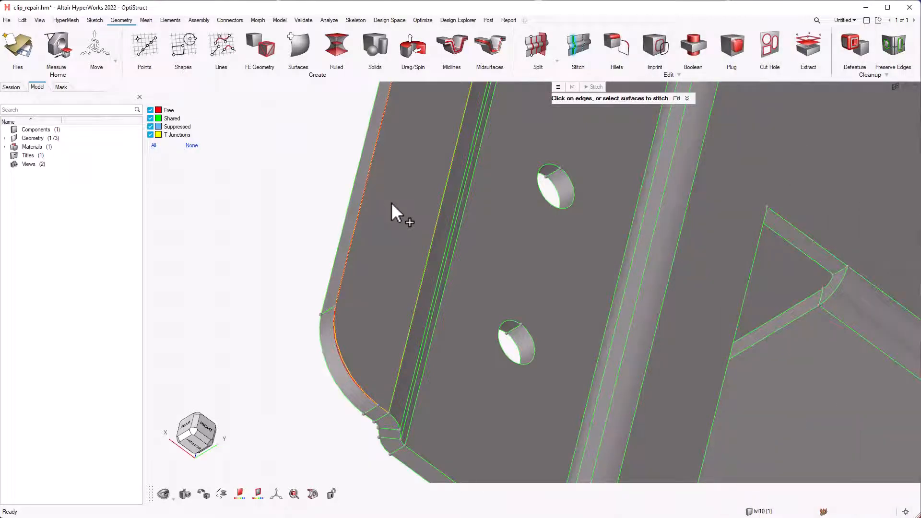
{"action": "left_click", "coordinate": [393, 211]}
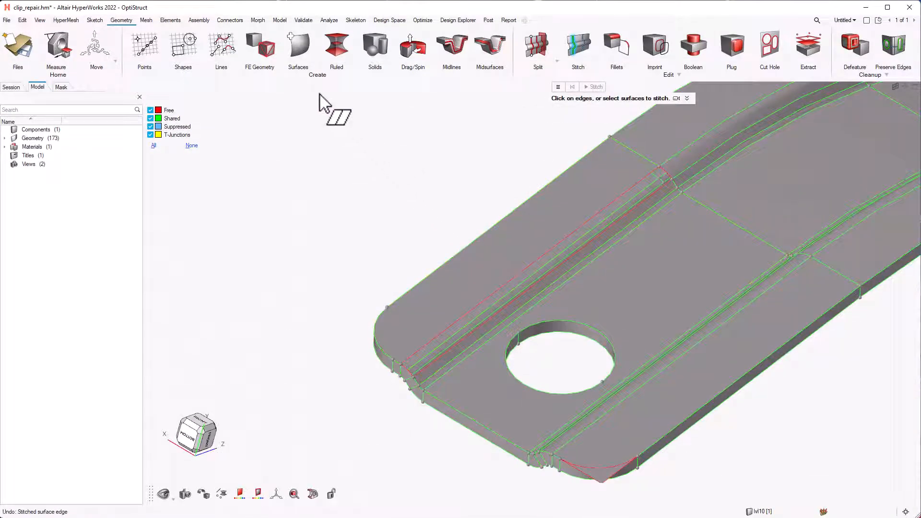
Step: Find the gaps needing a patch surface with the Surfaces Patch tool
{"action": "left_click", "coordinate": [297, 50]}
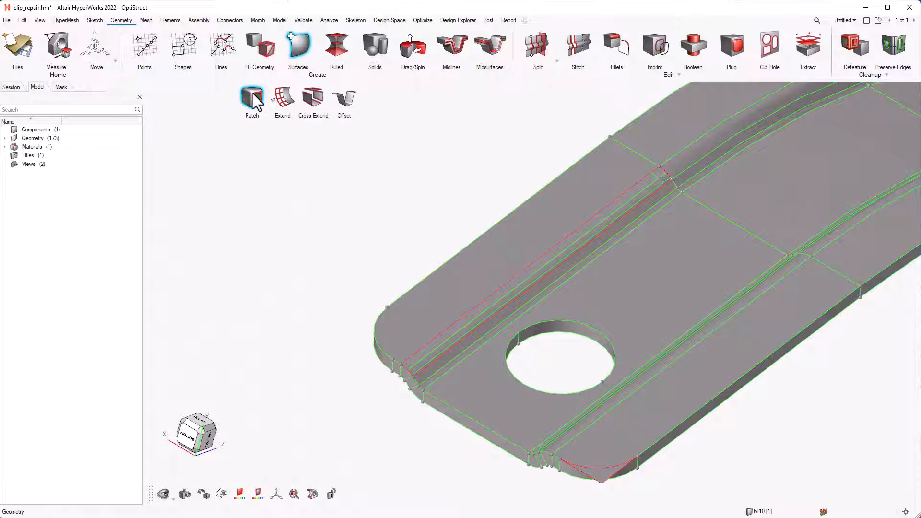
{"action": "left_click", "coordinate": [251, 99]}
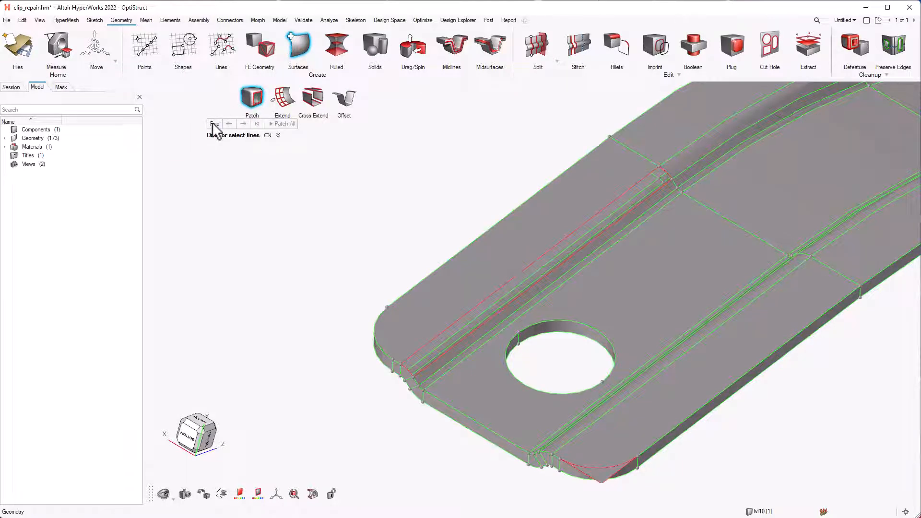
{"action": "left_click", "coordinate": [529, 265]}
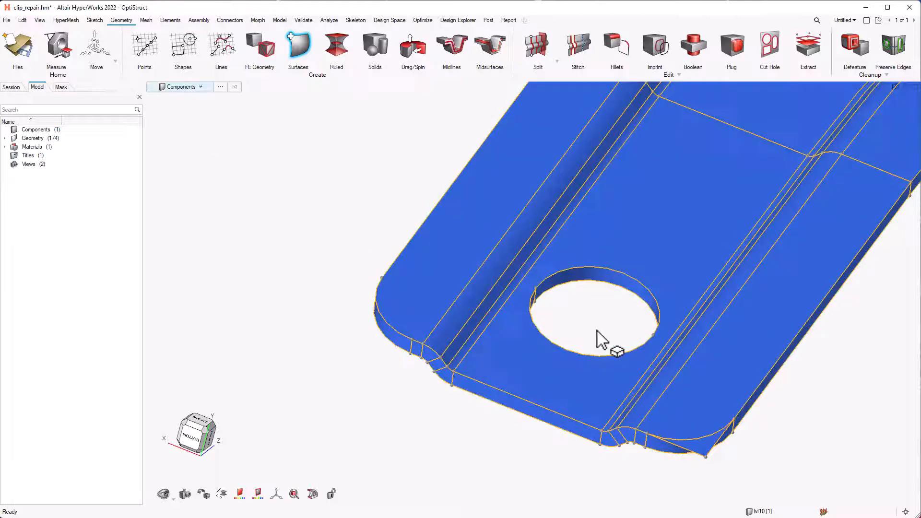
Step: Accept the patch over the groove gap near the hole and delete the leftover surface
{"action": "left_click", "coordinate": [298, 44]}
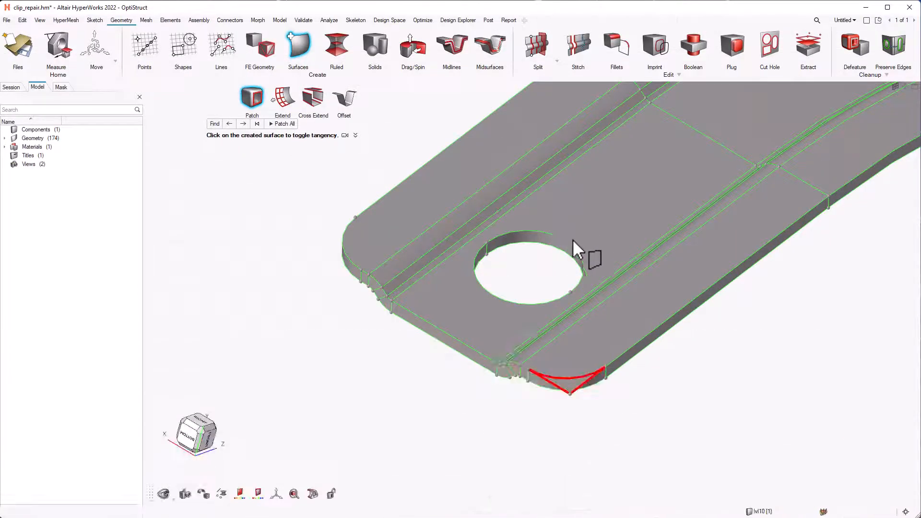
{"action": "left_click", "coordinate": [667, 308]}
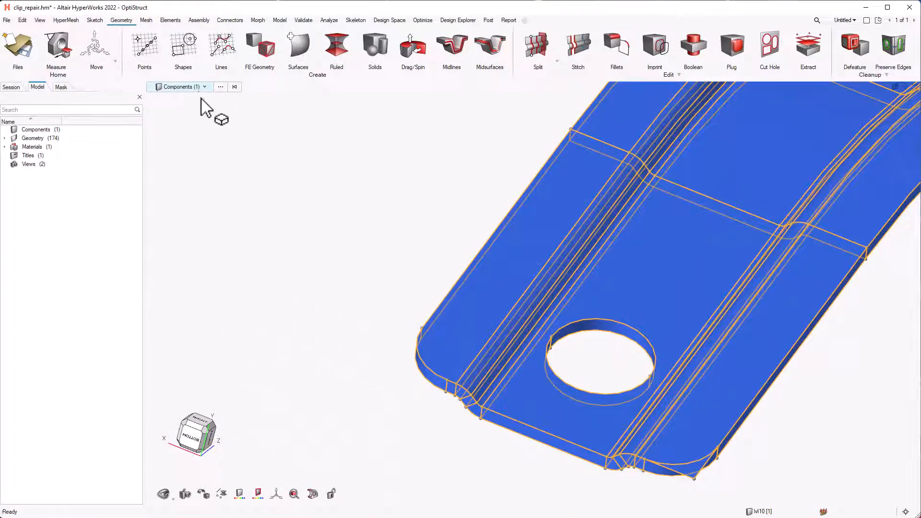
{"action": "left_click", "coordinate": [205, 87]}
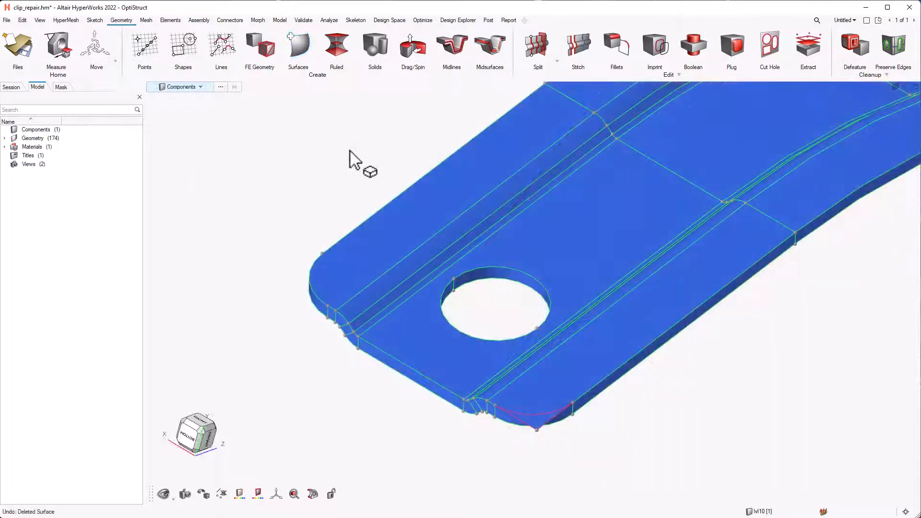
Step: Split the overhang with Split > Surfaces and delete the excess corner surface
{"action": "left_click", "coordinate": [536, 47]}
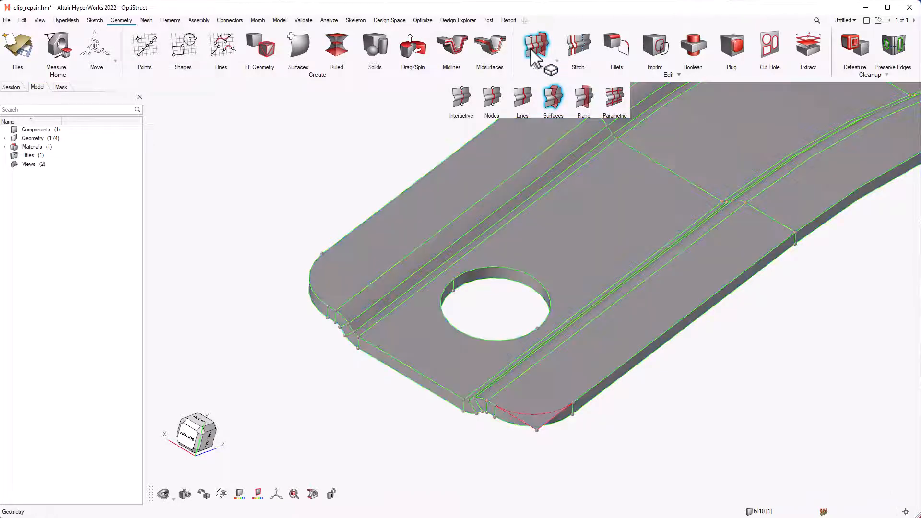
{"action": "left_click", "coordinate": [536, 47]}
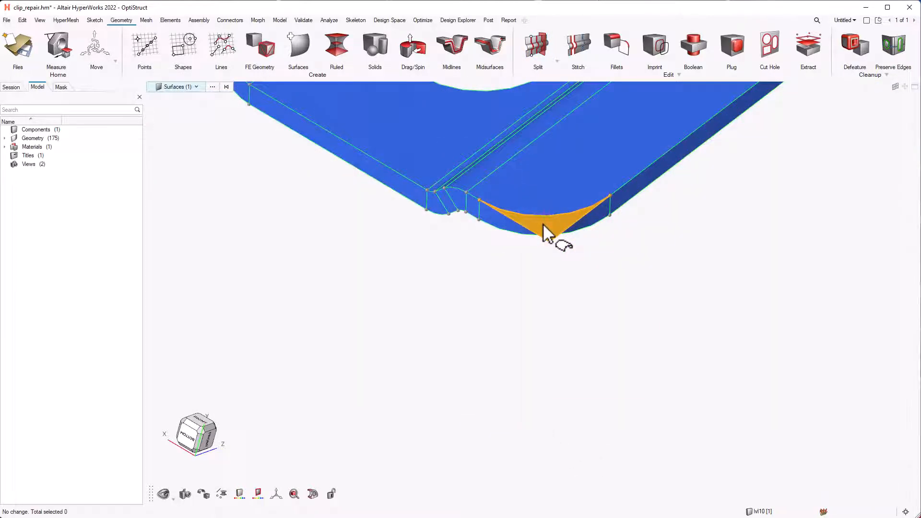
{"action": "key", "text": "Delete"}
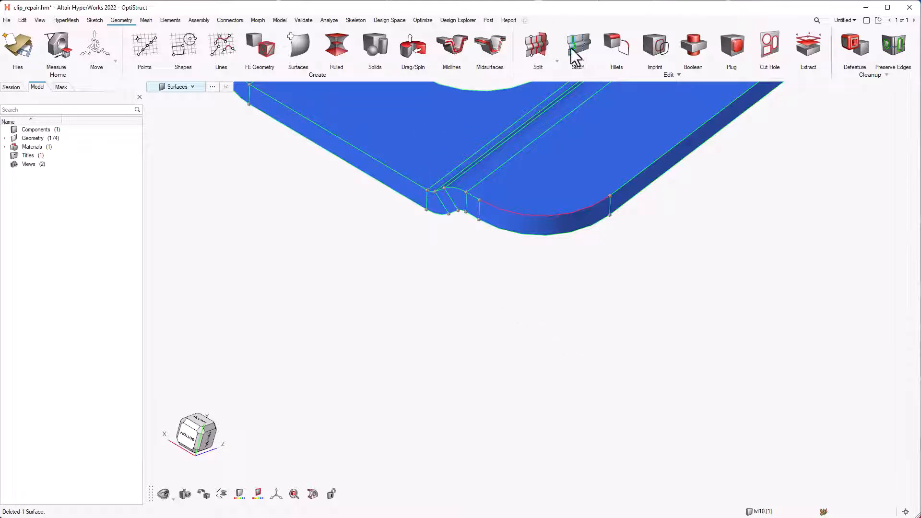
{"action": "left_click", "coordinate": [578, 50]}
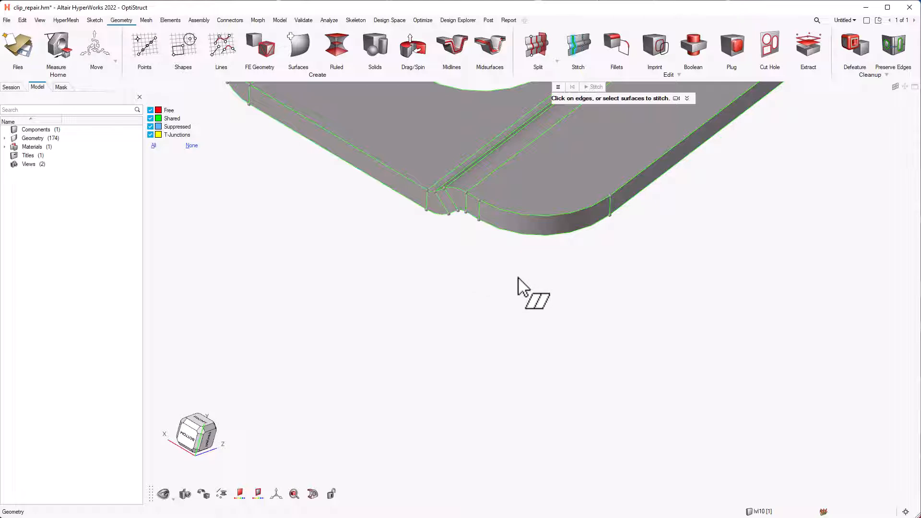
Step: Select the duplicate surface over the long lower flange and delete it
{"action": "left_click_drag", "start_coordinate": [523, 288], "coordinate": [549, 268]}
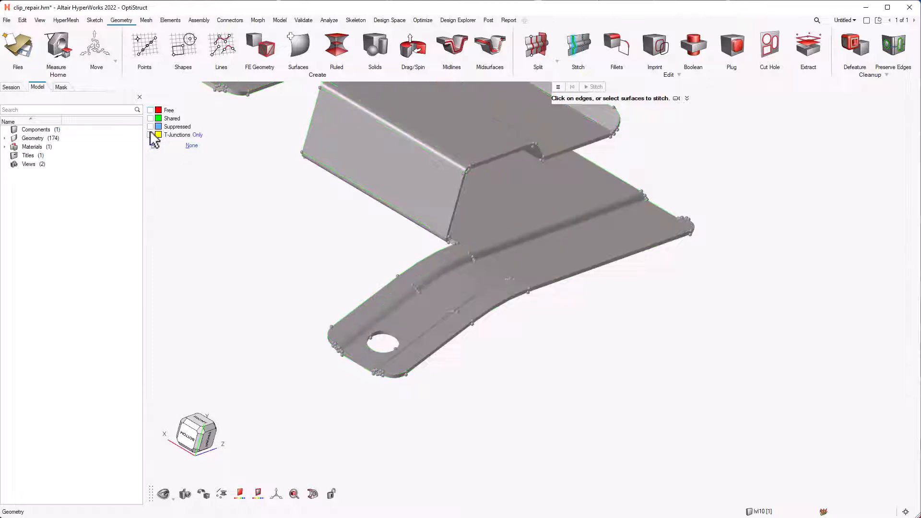
{"action": "left_click", "coordinate": [151, 134]}
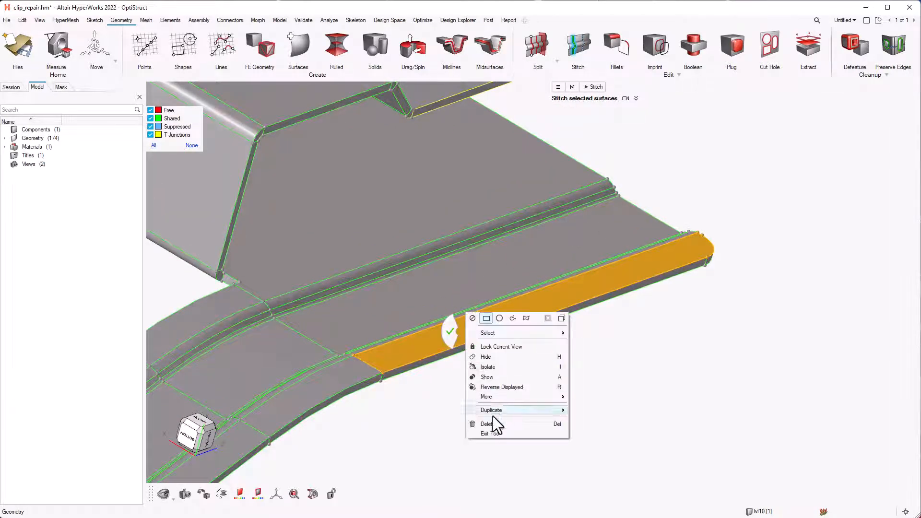
{"action": "left_click", "coordinate": [486, 423]}
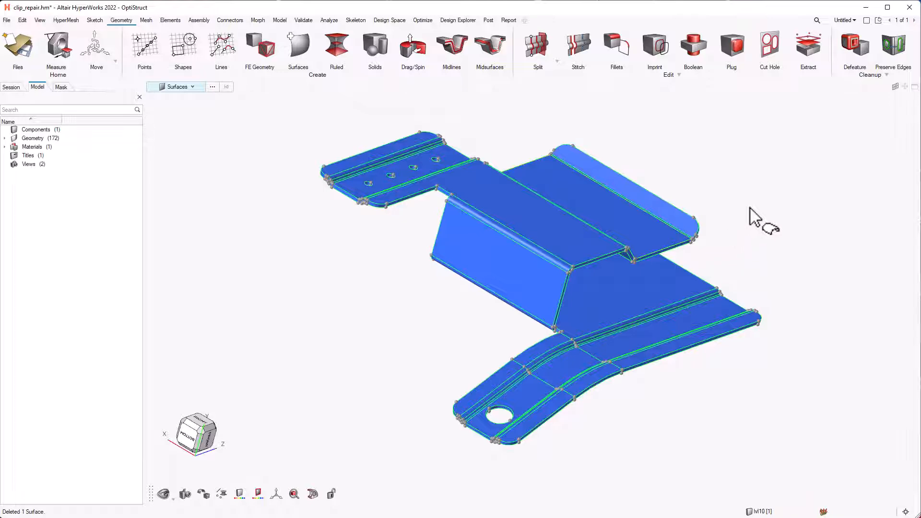
{"action": "left_click_drag", "start_coordinate": [755, 213], "coordinate": [517, 233]}
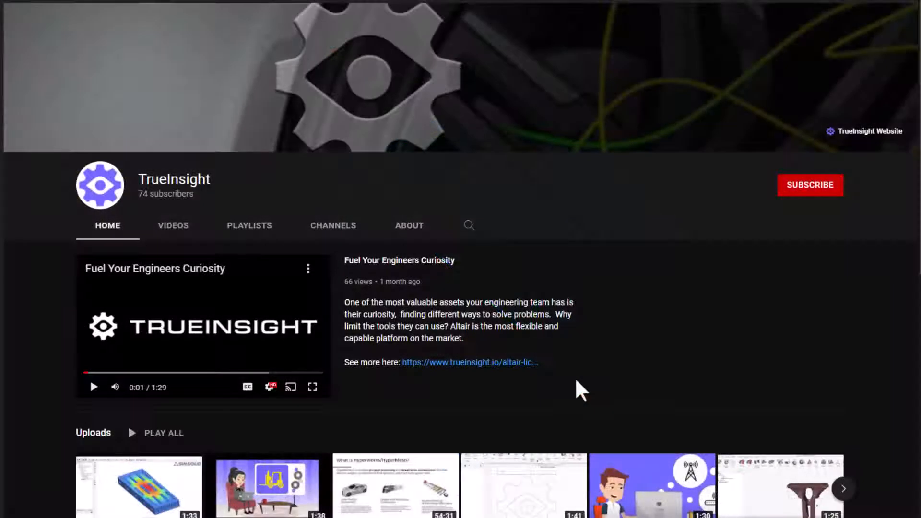
Step: Subscribe to the TrueInsight channel and show its notification choices
{"action": "left_click", "coordinate": [810, 184]}
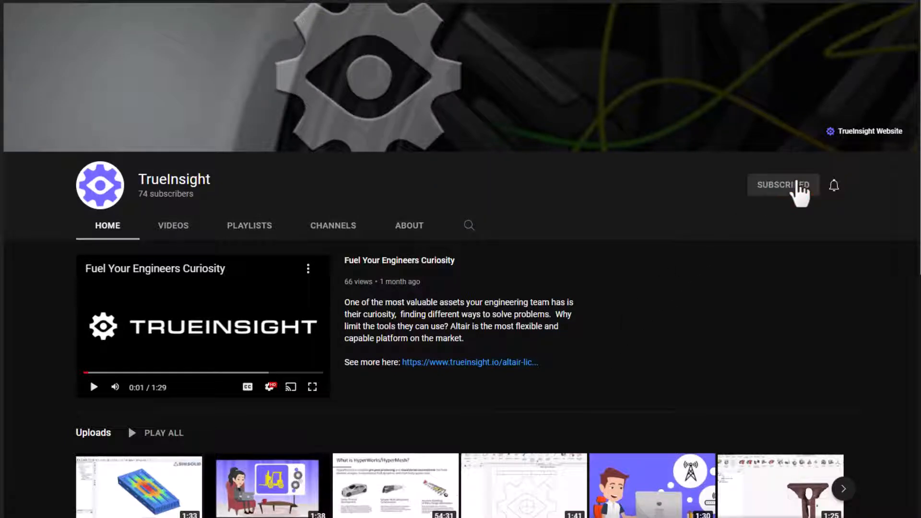
{"action": "left_click", "coordinate": [834, 185]}
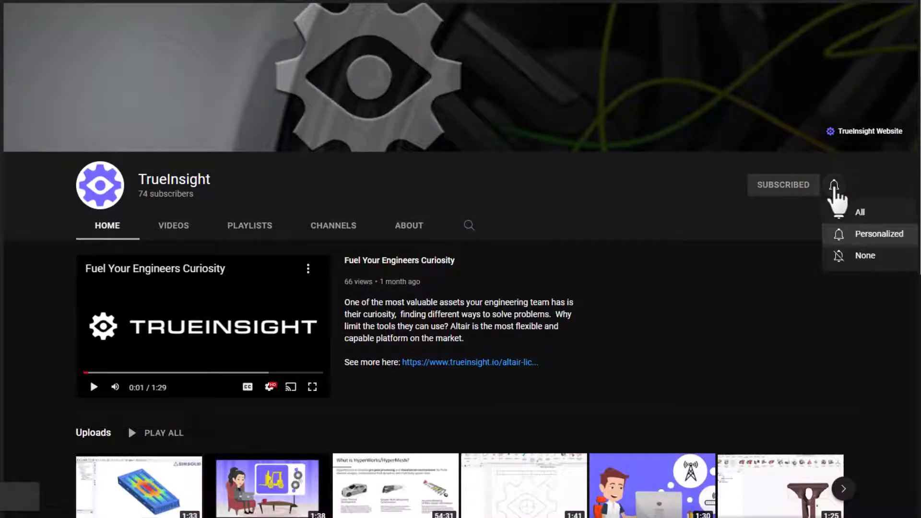